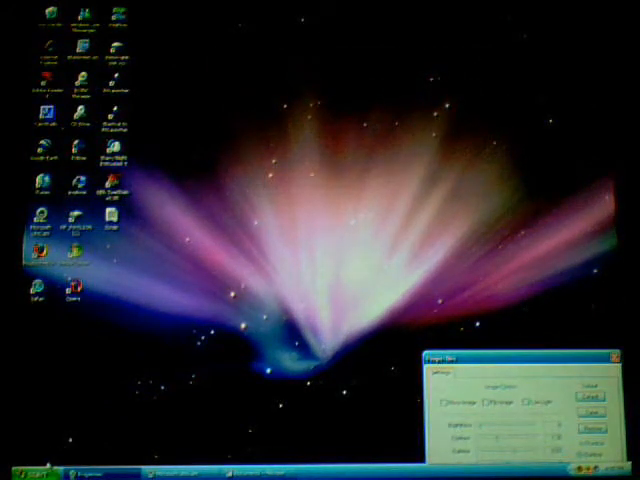
- Launch the Sun VirtualBox manager from its desktop shortcut
{"action": "left_click", "coordinate": [22, 472]}
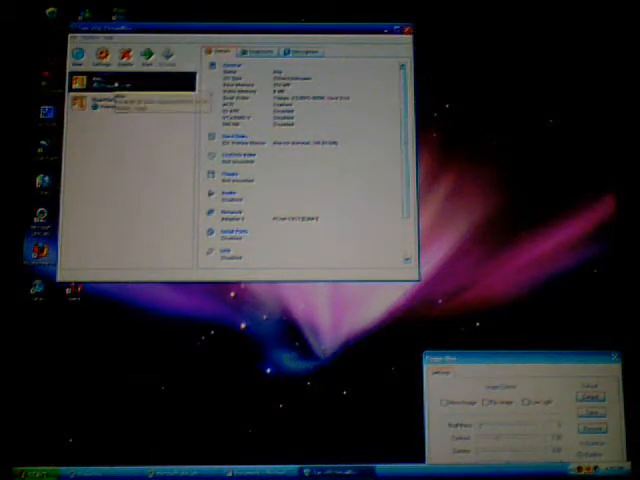
- Start the New Virtual Machine wizard and enter the name with Linux as OS type
{"action": "left_click", "coordinate": [130, 104]}
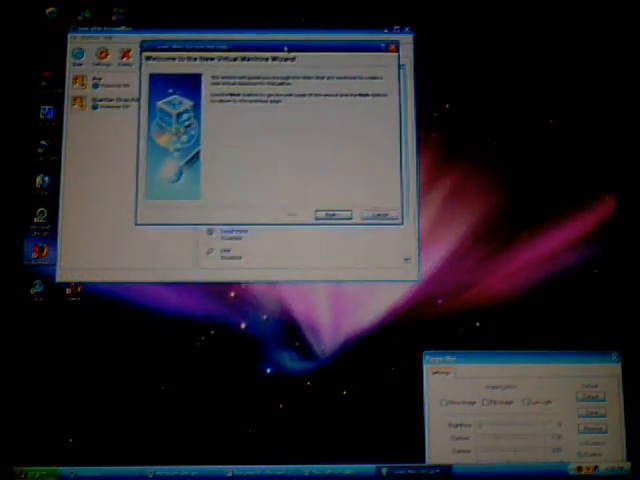
{"action": "left_click", "coordinate": [334, 216]}
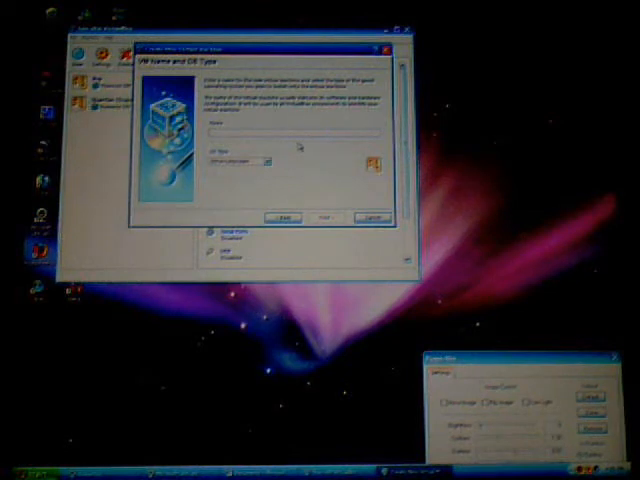
{"action": "type", "text": "Linux"}
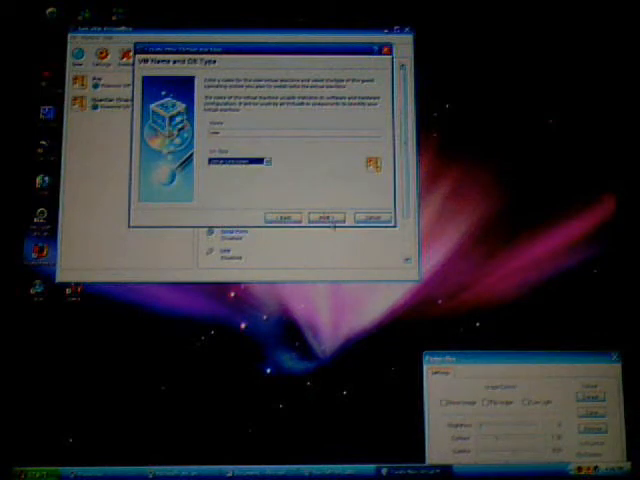
- Accept the OS type and default memory size, choosing to create a new hard disk
{"action": "left_click", "coordinate": [326, 216]}
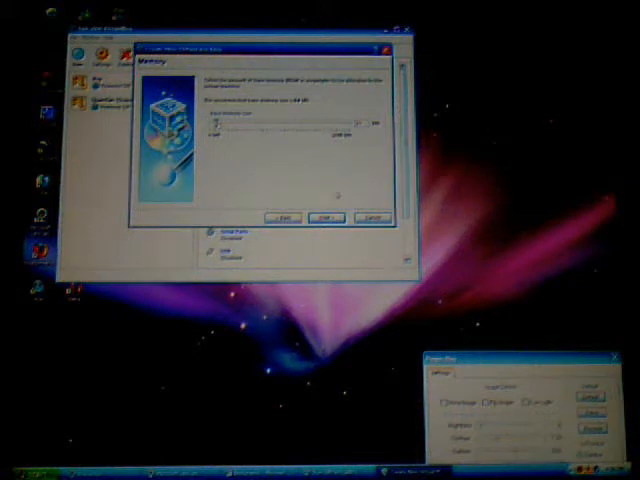
{"action": "left_click", "coordinate": [328, 216]}
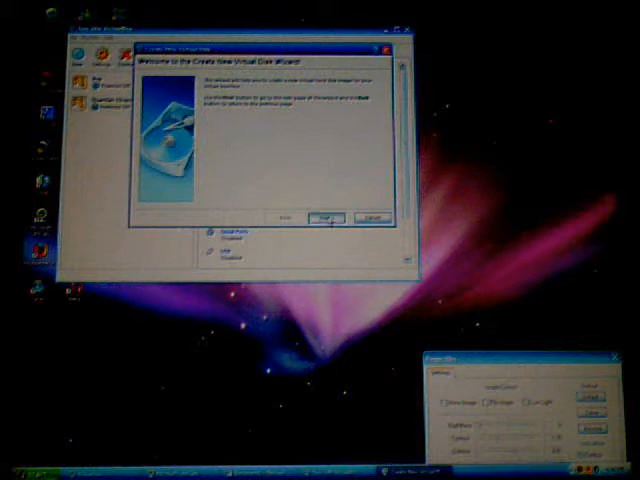
- Keep the disk dynamically expanding and accept its default location and size
{"action": "left_click", "coordinate": [324, 218]}
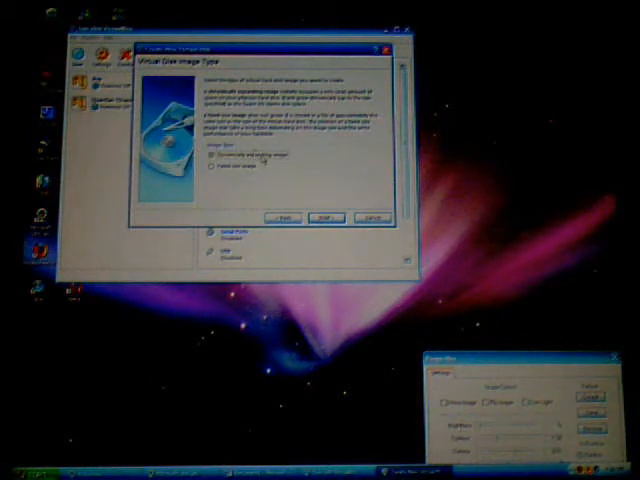
{"action": "left_click", "coordinate": [324, 216]}
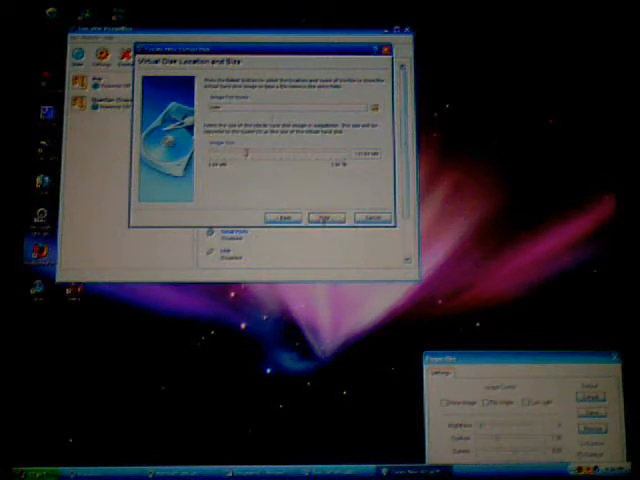
{"action": "left_click", "coordinate": [322, 216]}
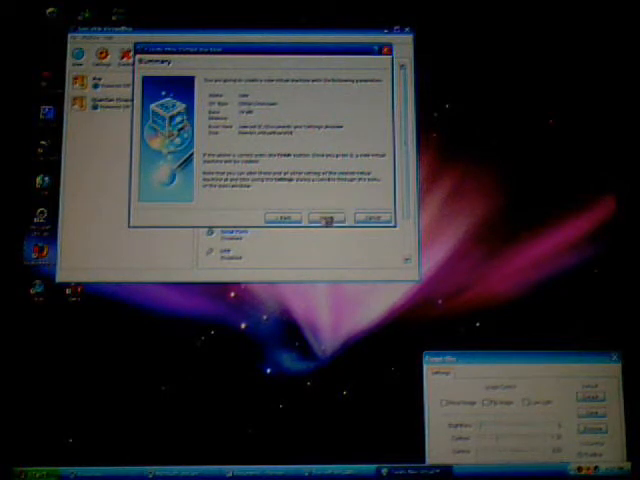
- Finish the disk and machine wizards and start the new virtual machine
{"action": "left_click", "coordinate": [324, 216]}
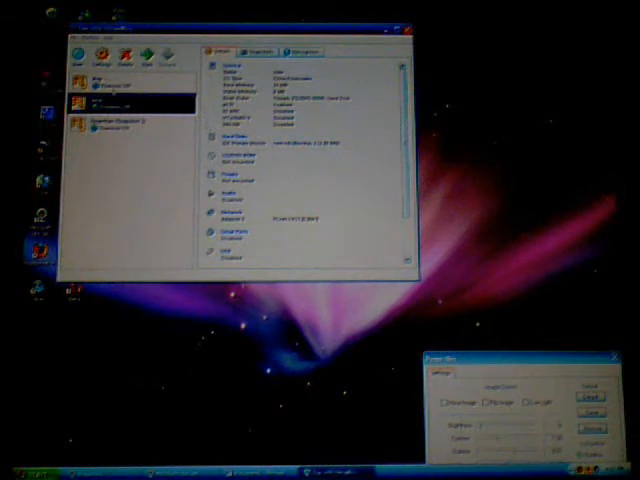
{"action": "left_click", "coordinate": [110, 78]}
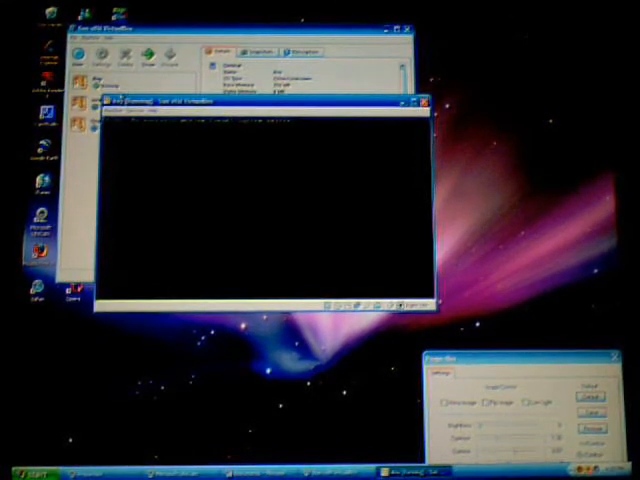
- Choose Close from the Machine menu and answer the Close Virtual Machine dialog
{"action": "left_click", "coordinate": [124, 112]}
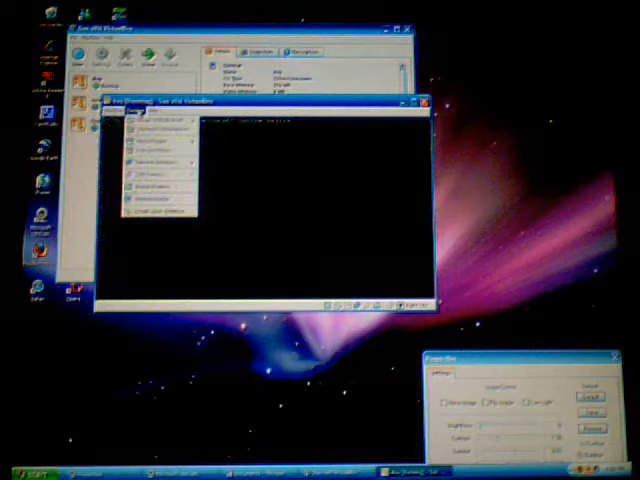
{"action": "left_click", "coordinate": [124, 118]}
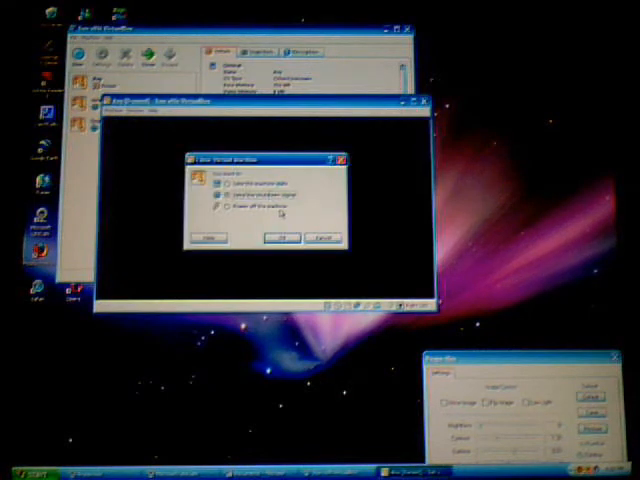
{"action": "left_click", "coordinate": [284, 238]}
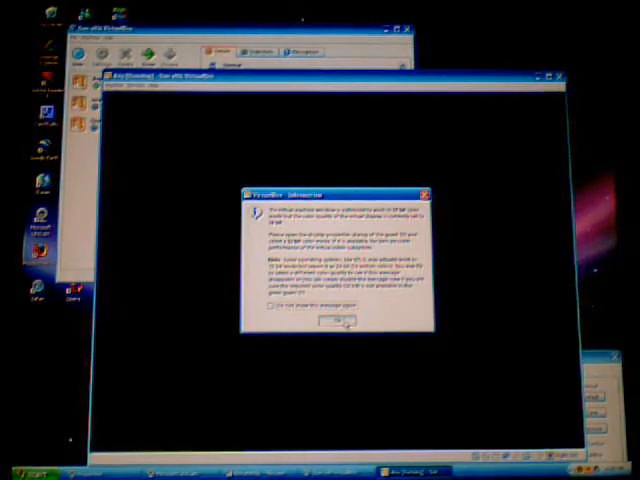
- Dismiss the information notice, power off the machine and close the VirtualBox manager
{"action": "left_click", "coordinate": [336, 320]}
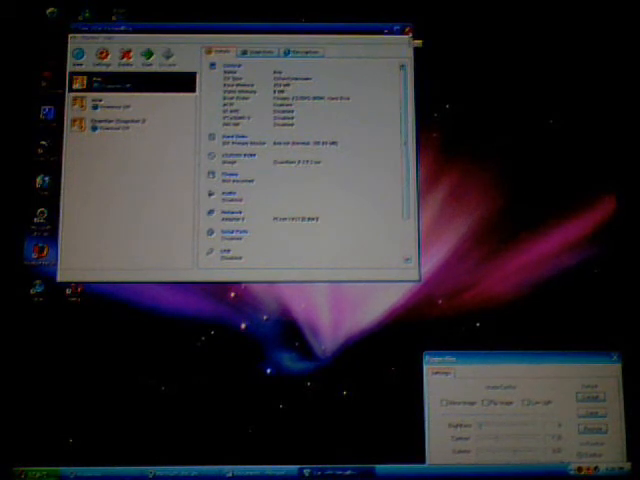
{"action": "left_click", "coordinate": [406, 32]}
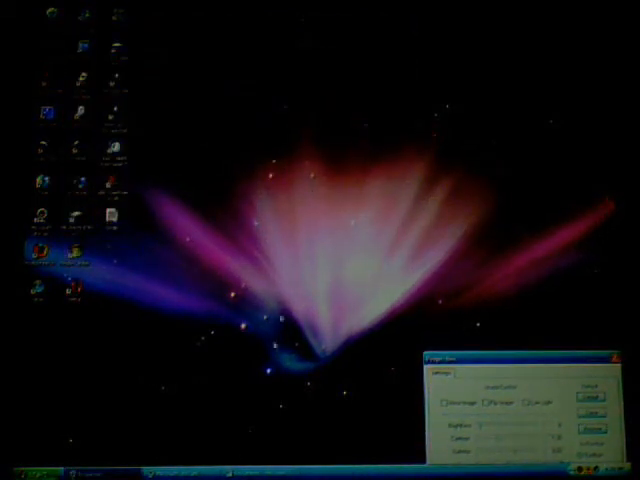